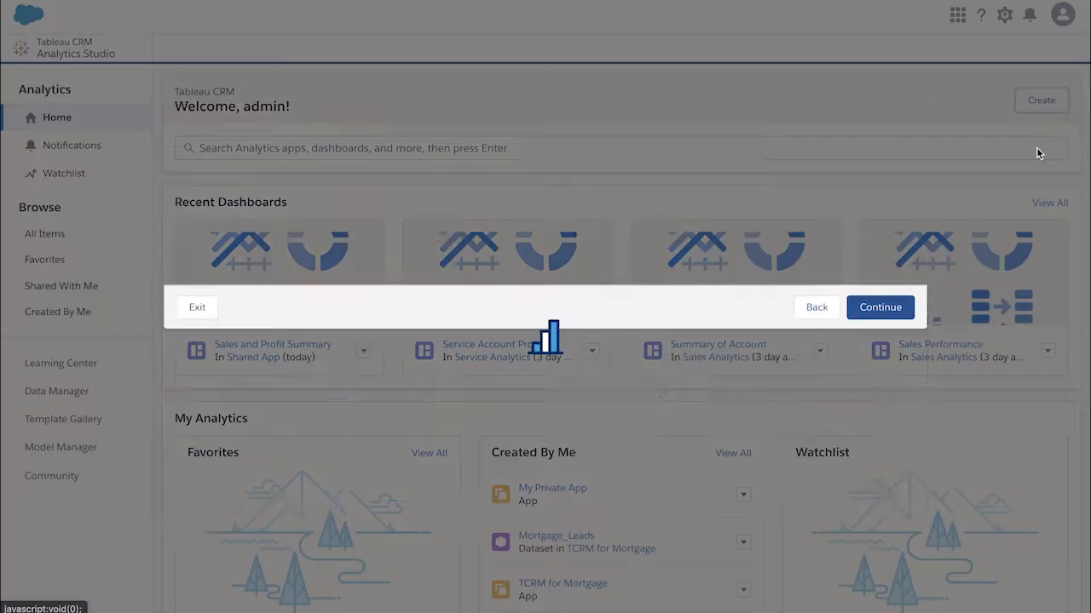
Step: Confirm creation of a blank dashboard with a component widget on its canvas
click(879, 307)
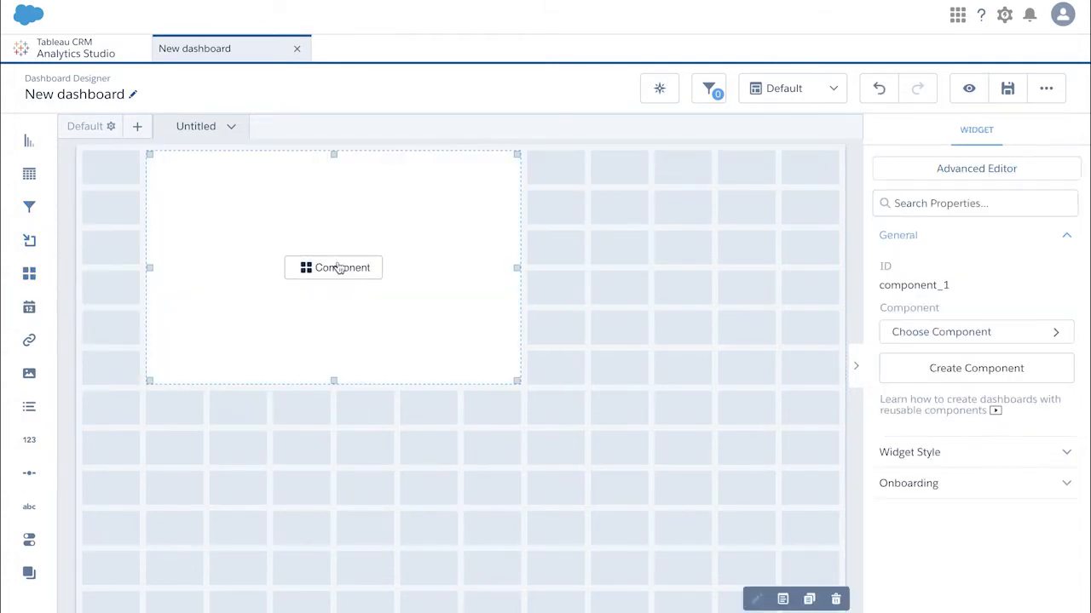
Step: Choose a component for the widget by creating a brand-new component with a chart
click(976, 331)
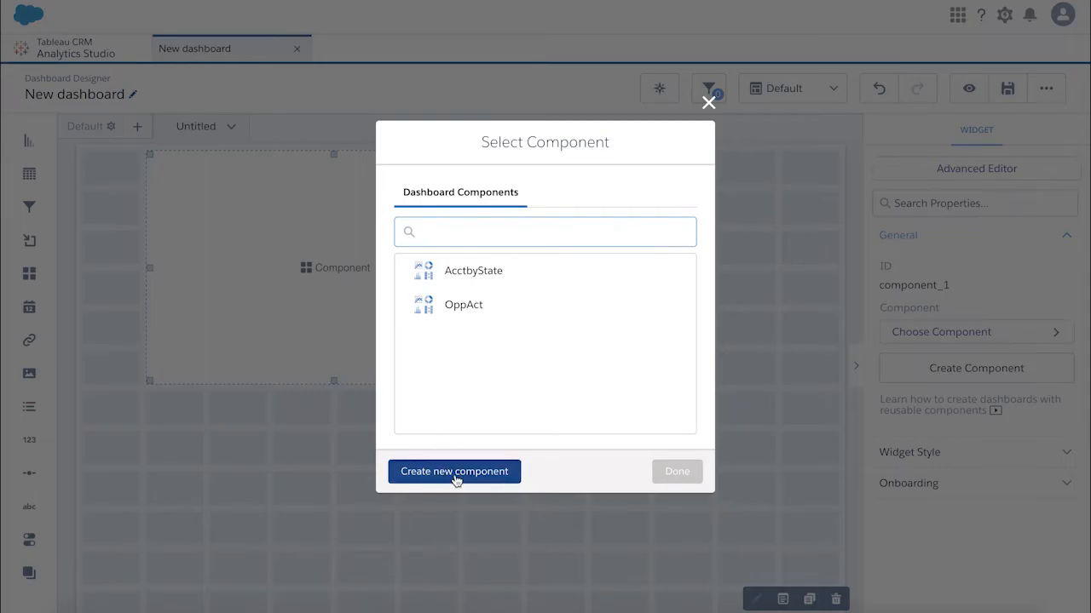
click(454, 471)
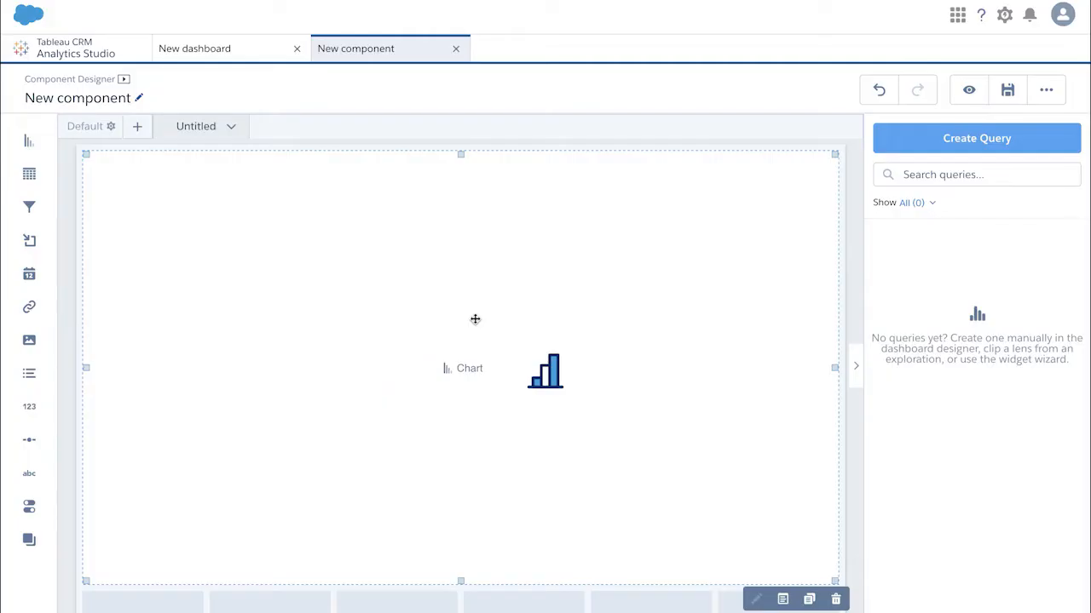
Step: Query Accounts with bars by Billing State/Province and Count of Rows sorted descending
click(976, 138)
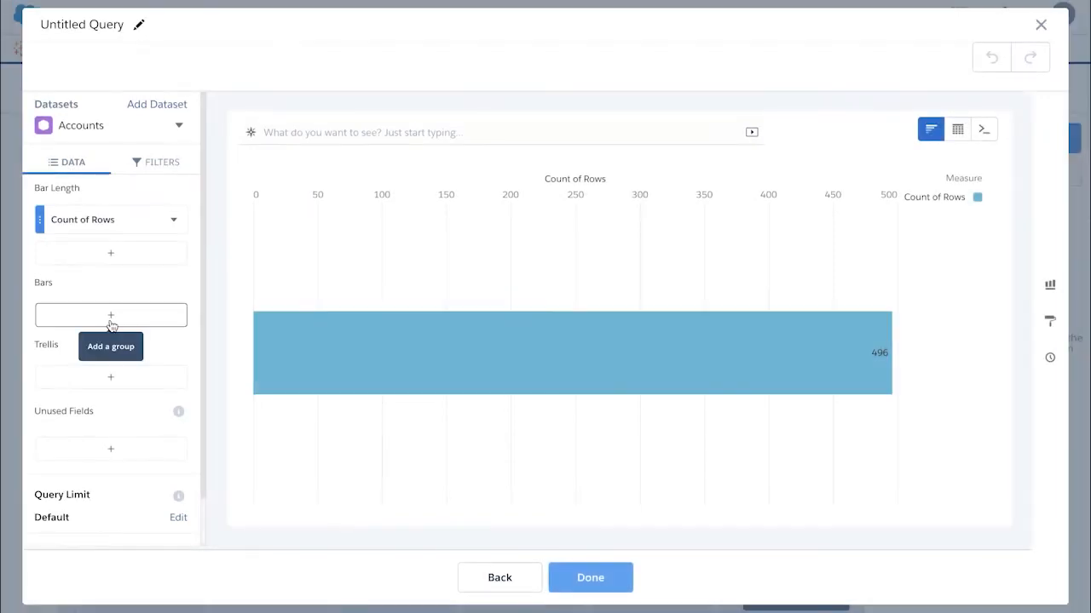
click(110, 315)
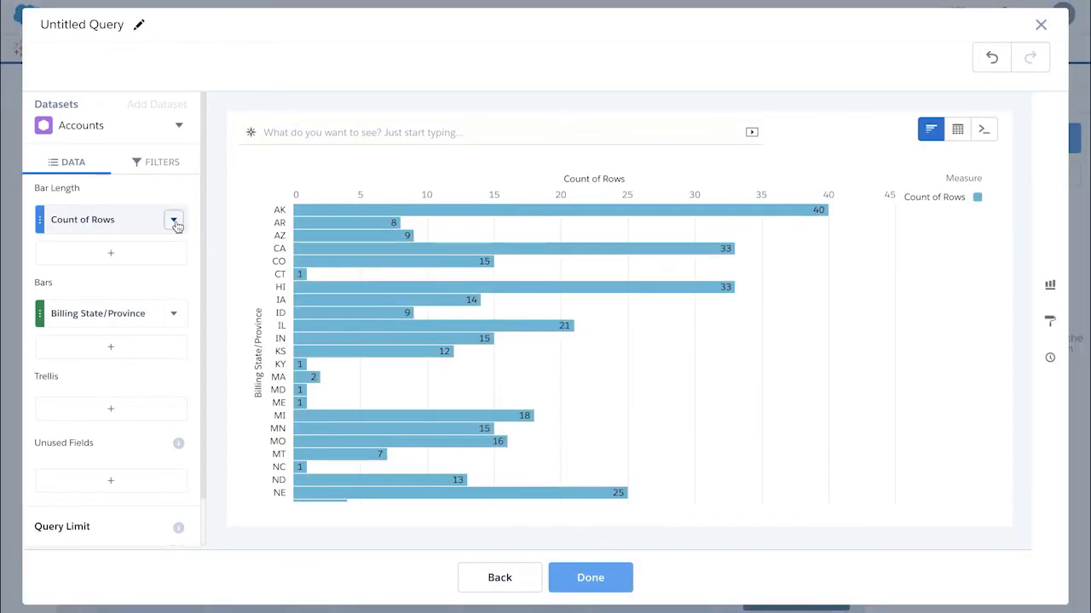
click(174, 219)
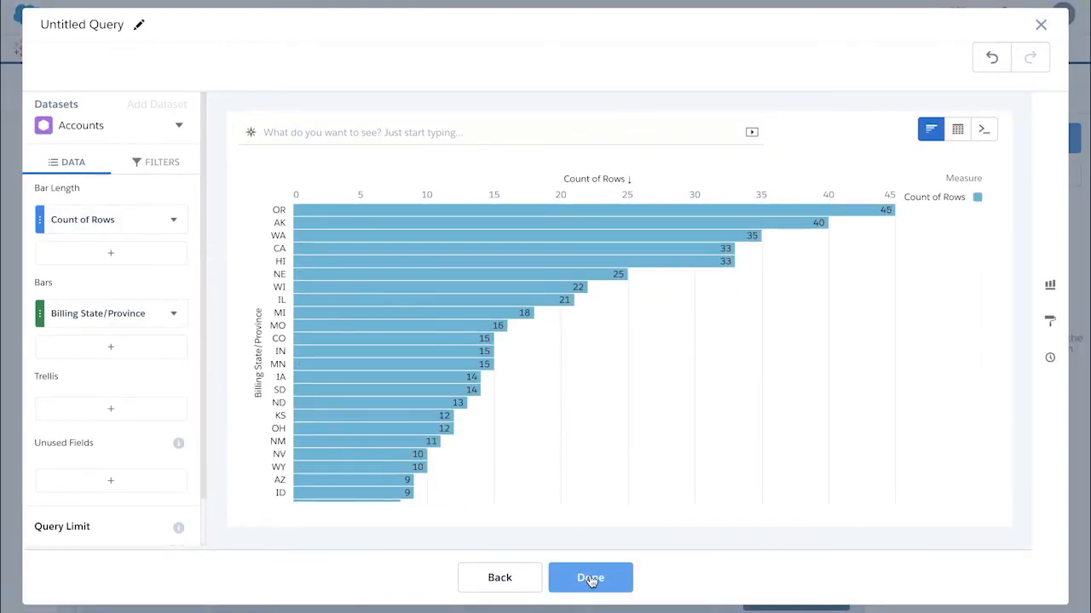
click(589, 578)
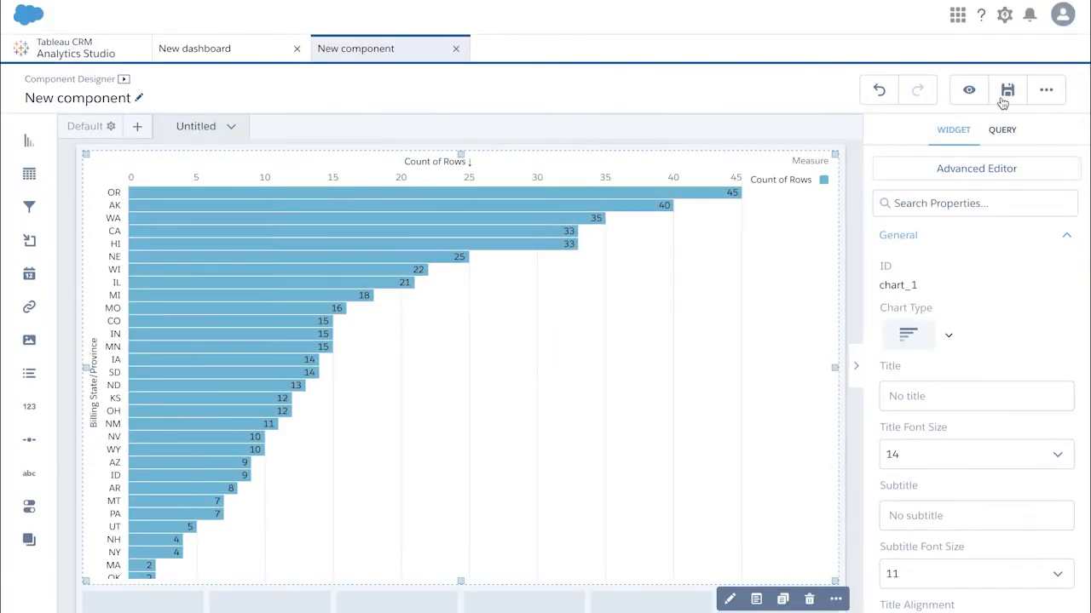
Step: Save the component as 'Account By State' in My Private App and return to the dashboard
click(1007, 90)
text(Account)
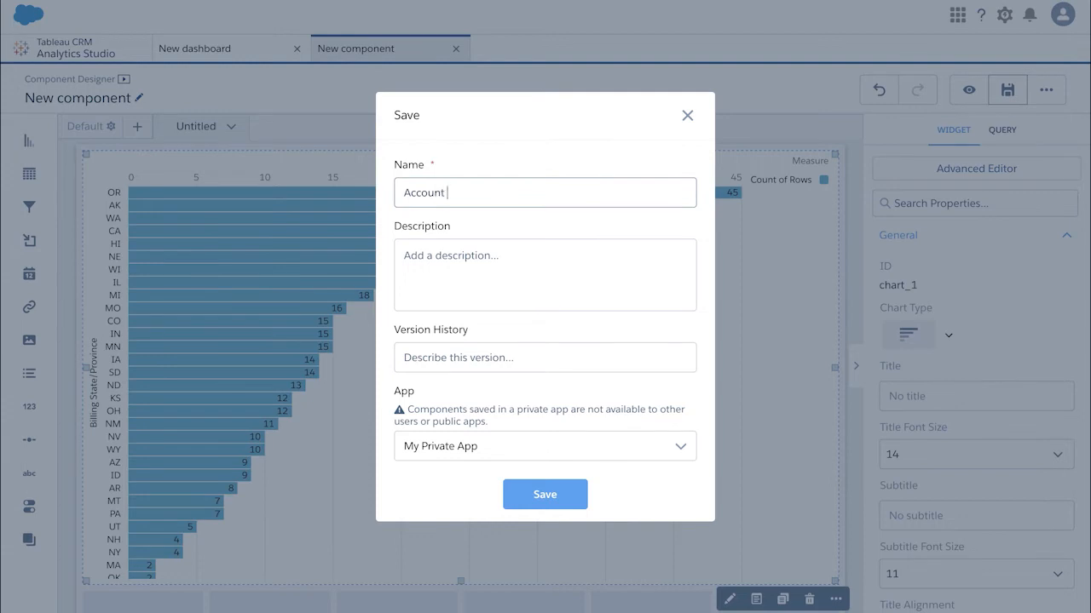
text(By State)
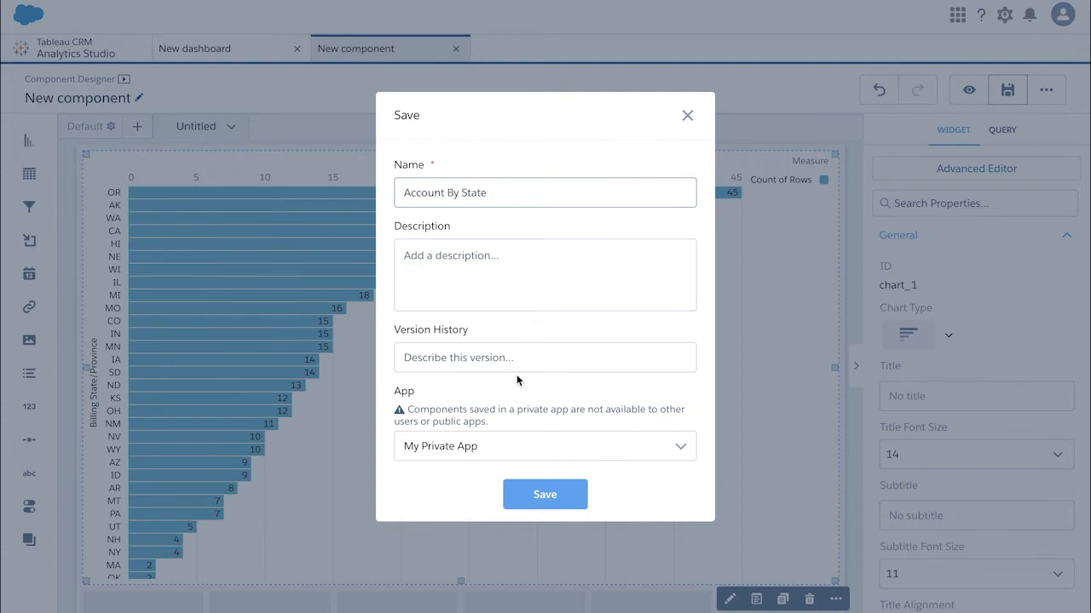
click(544, 494)
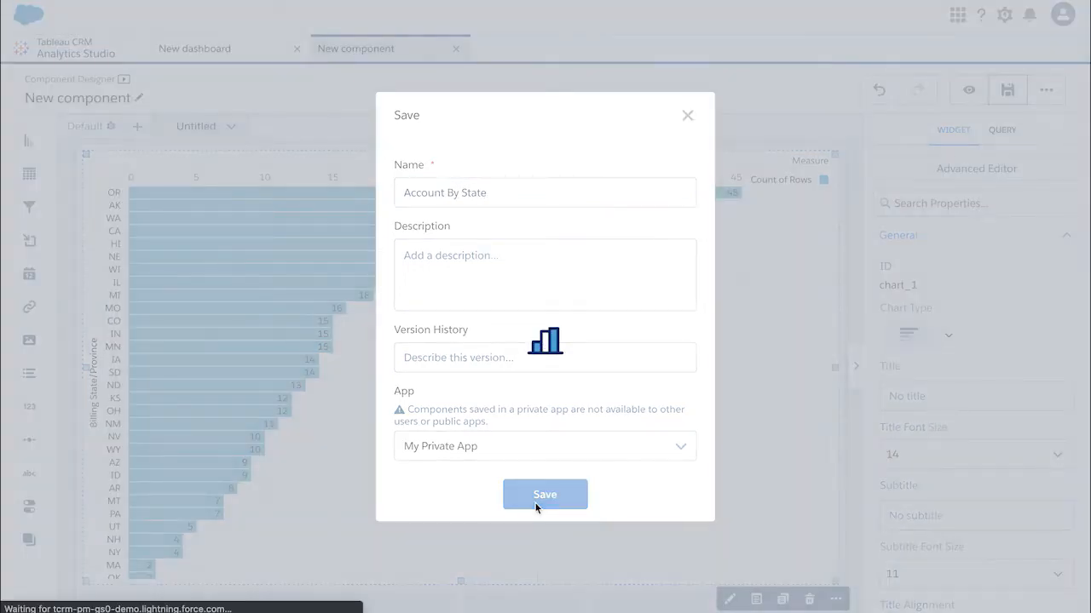
click(544, 495)
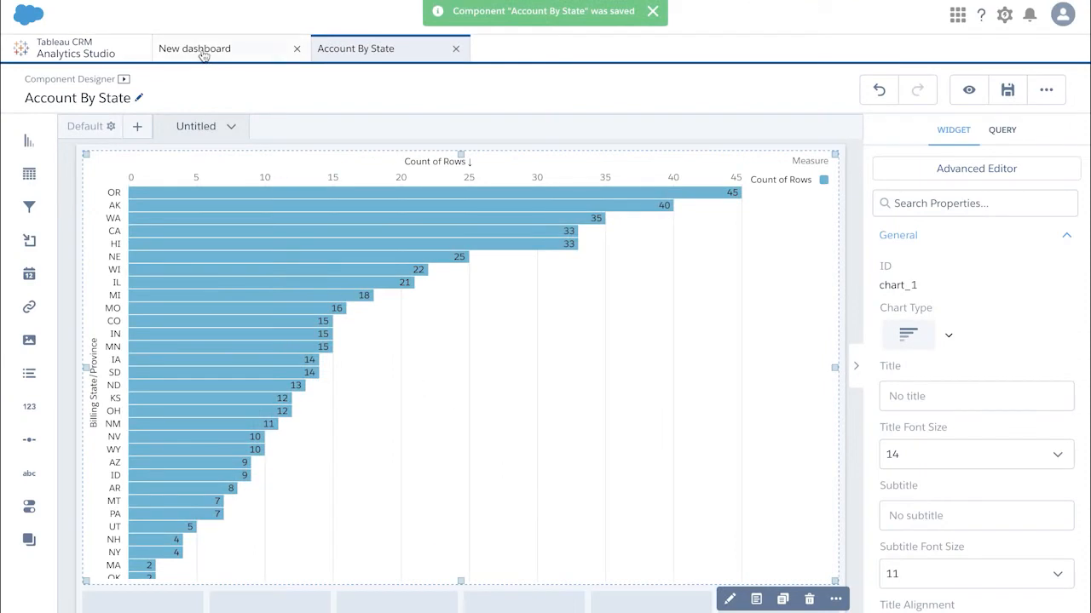
click(230, 48)
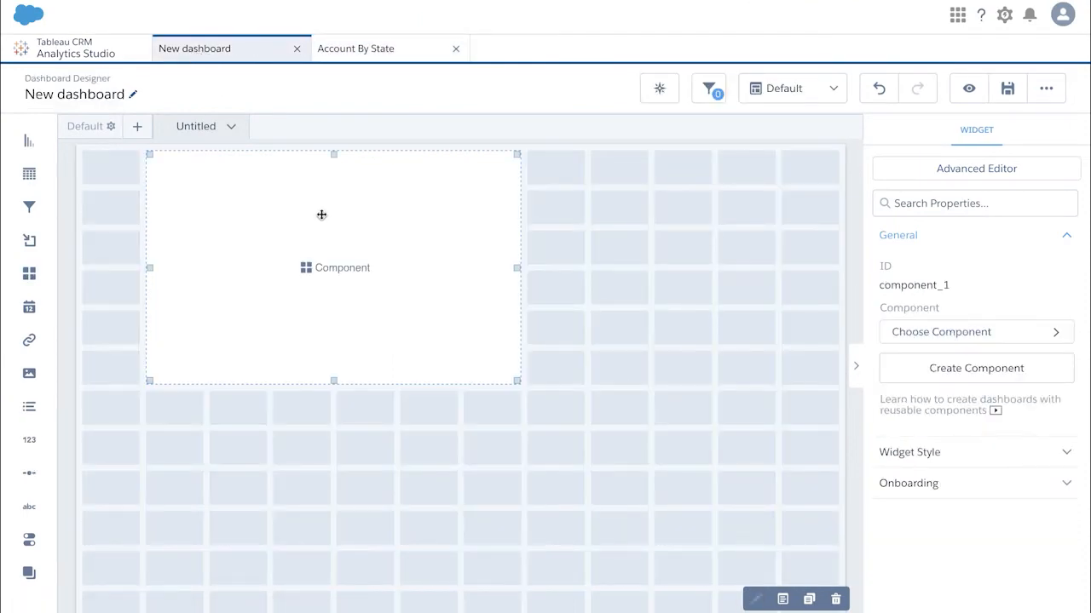
Step: Enlarge the dashboard's component widget and set it to the Account By State component
drag(516, 381, 584, 464)
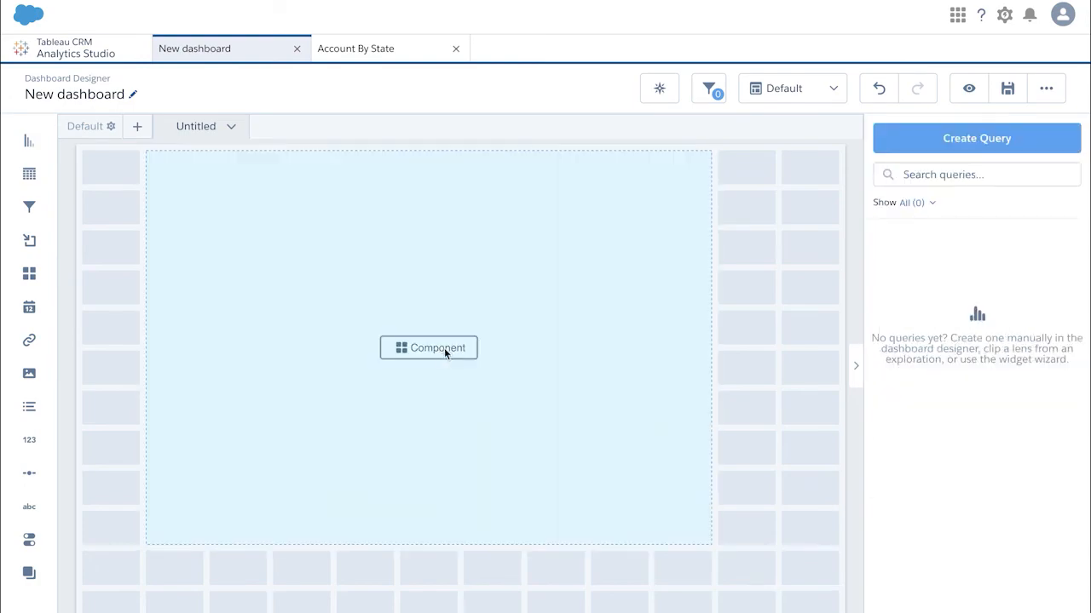
click(429, 347)
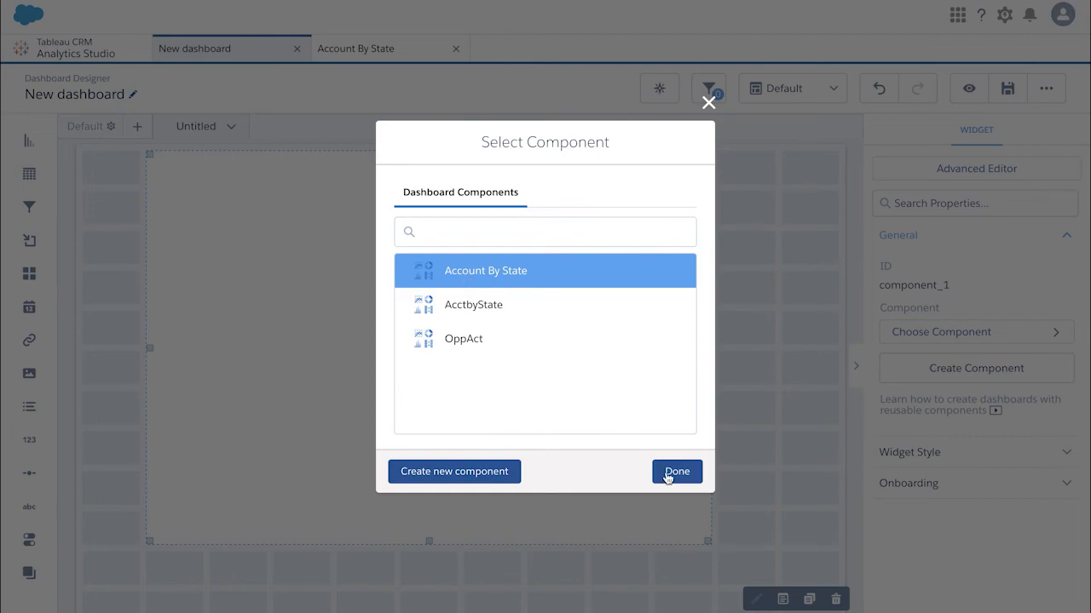
click(676, 471)
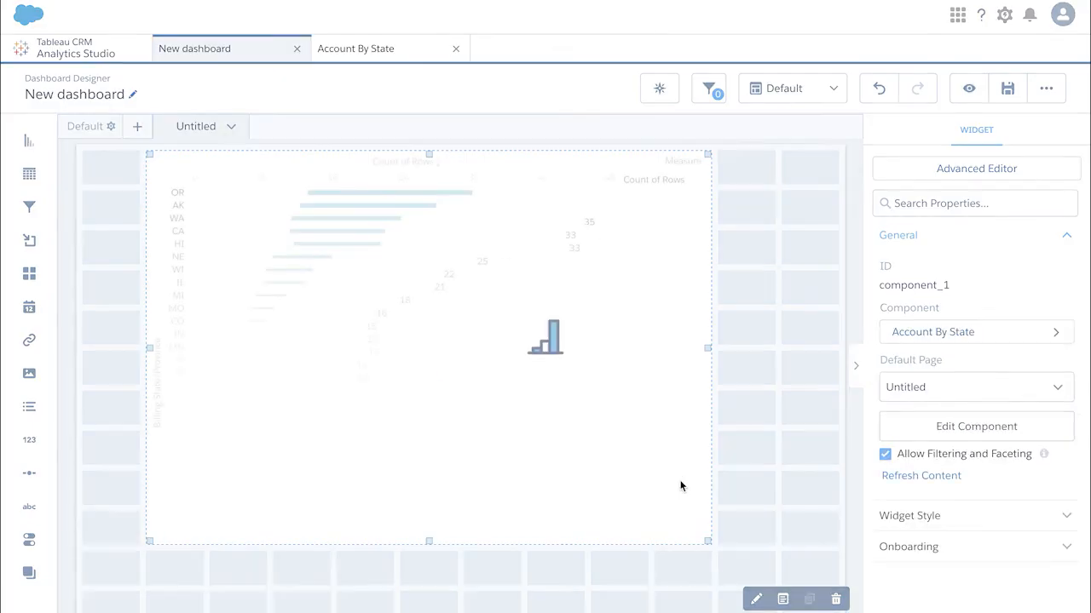